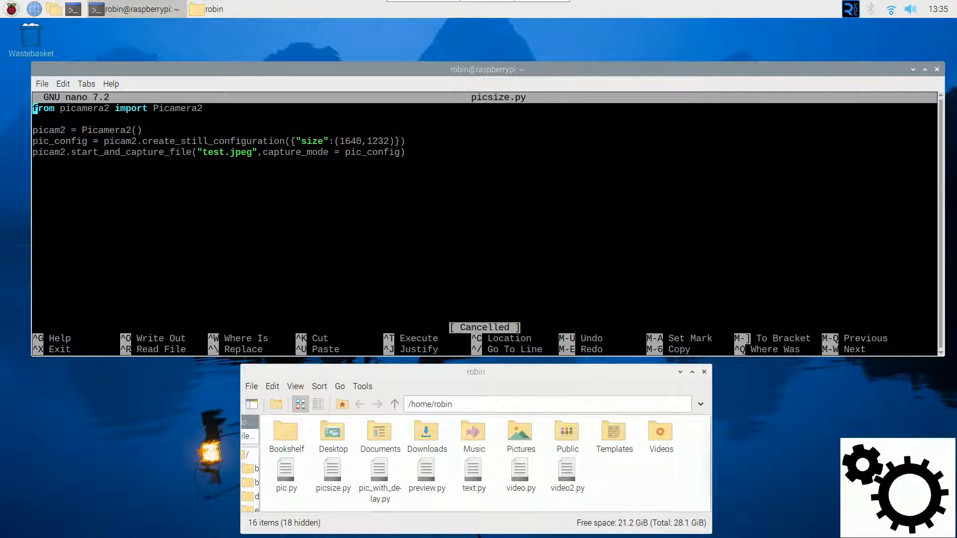
{"action": "mouse_move", "coordinate": [260, 109]}
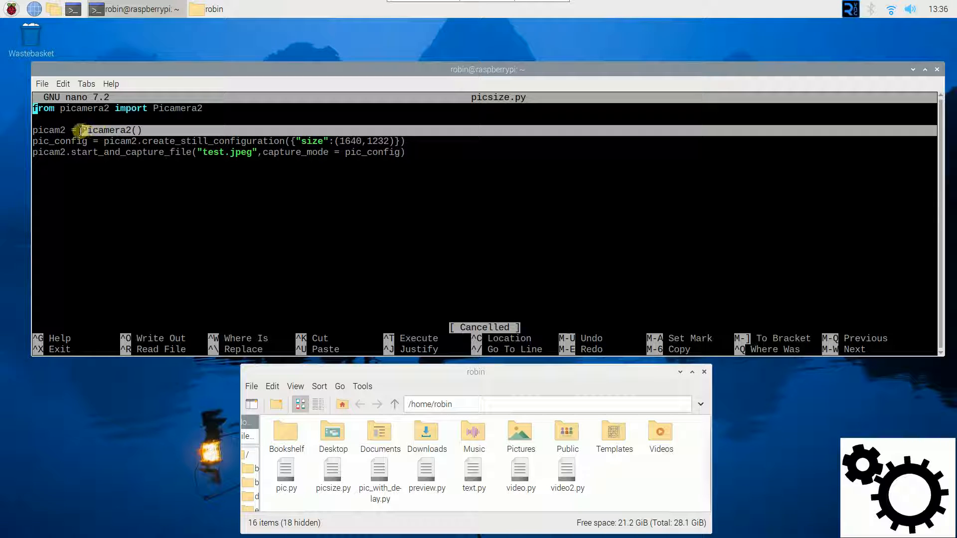
- Run python picsize.py so the camera captures test.jpeg with libcamera log output
{"action": "left_click", "coordinate": [36, 130]}
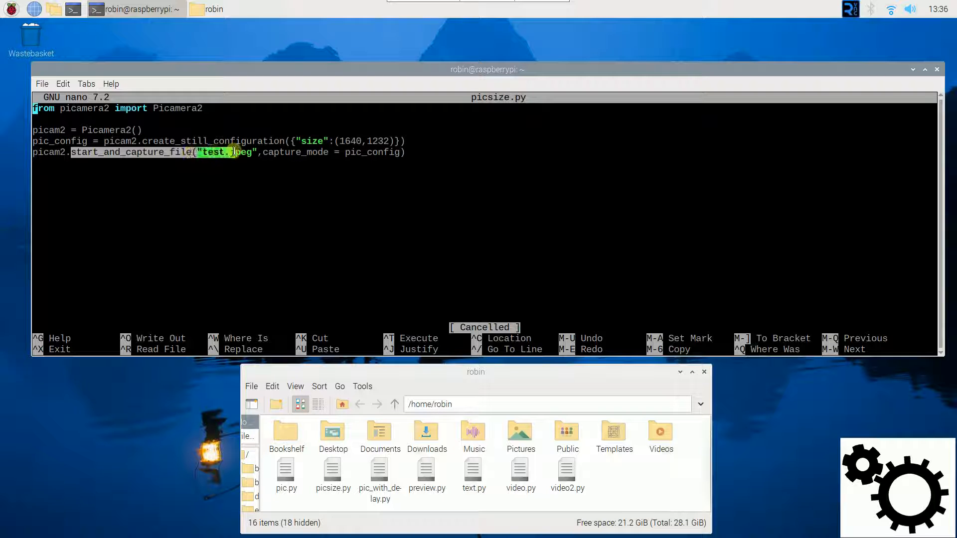
{"action": "type", "text": "g"}
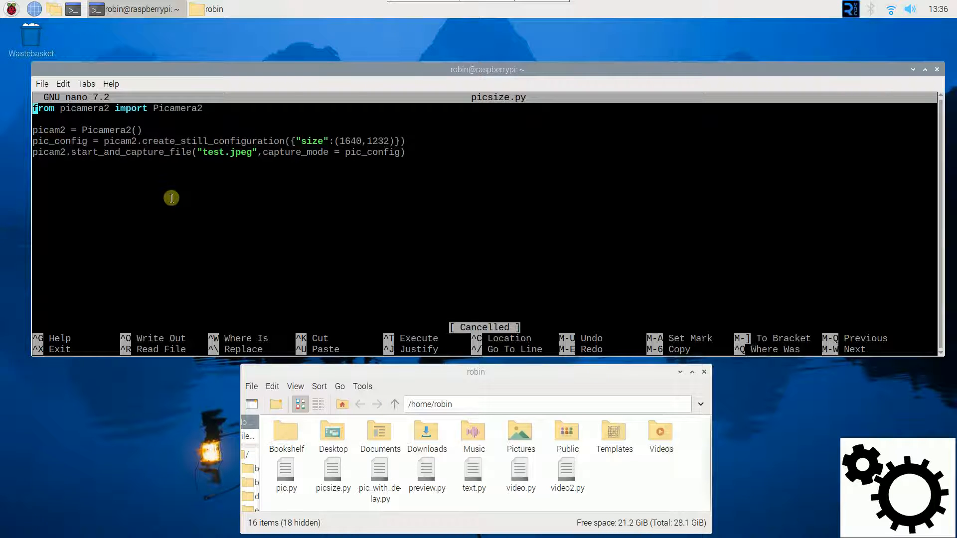
{"action": "type", "text": "python picsize."}
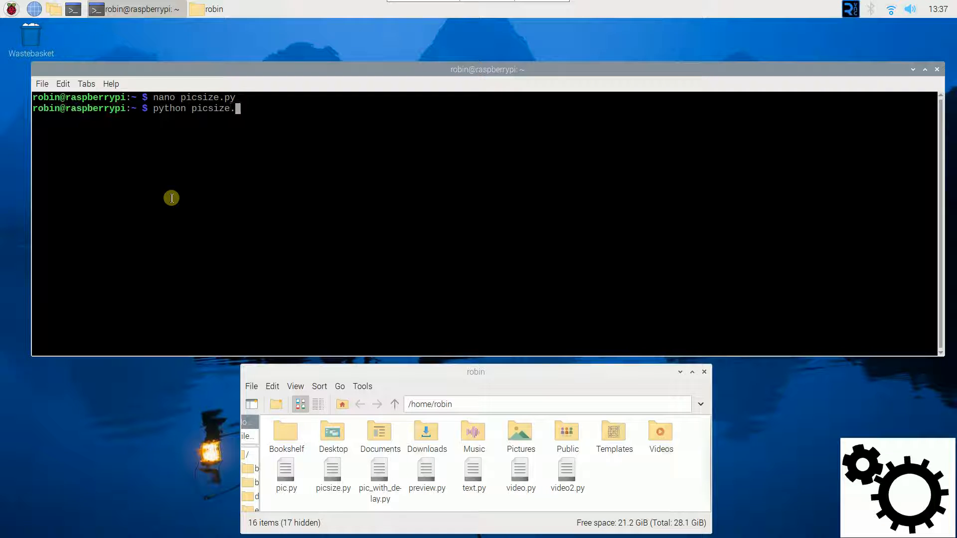
{"action": "key", "text": "Return"}
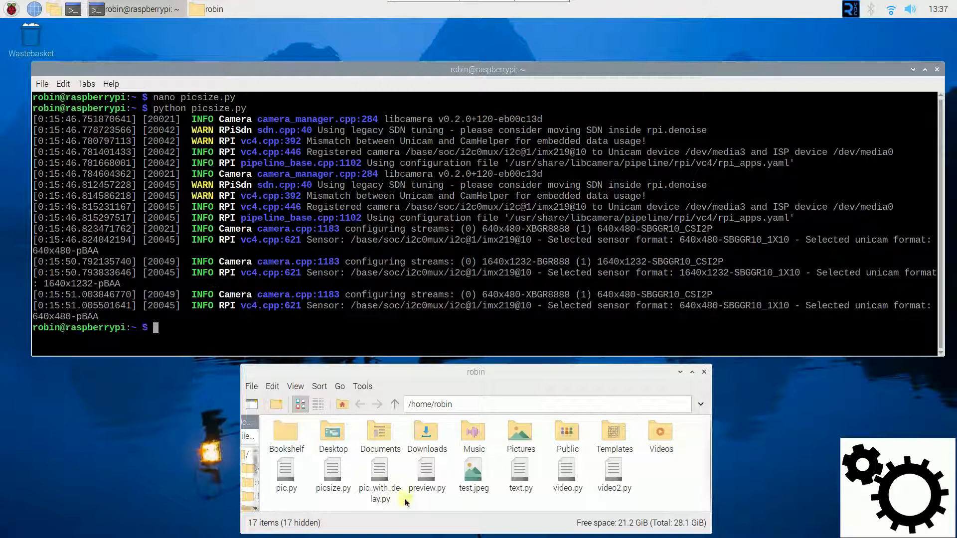
- View test.jpeg in the image viewer, confirming it is 1640×1232, then close it
{"action": "left_click", "coordinate": [473, 470]}
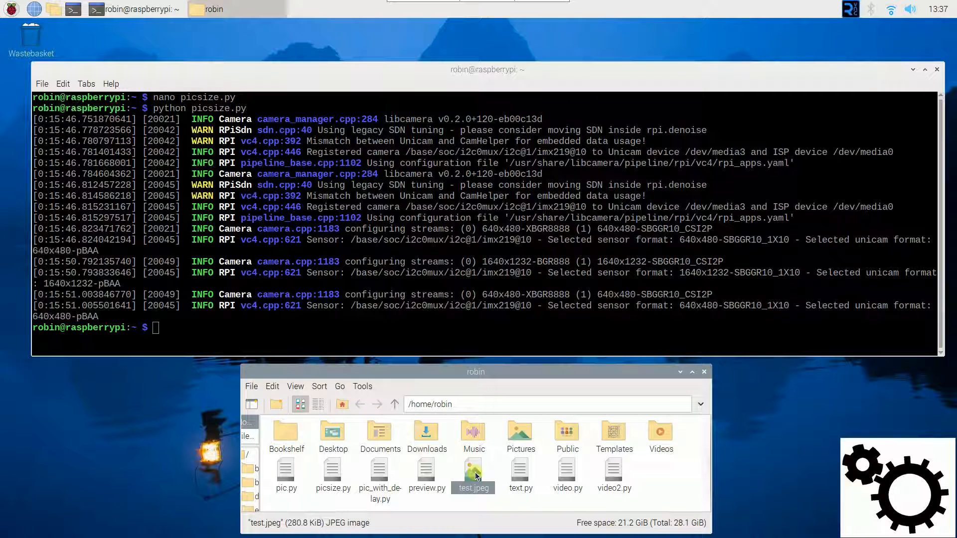
{"action": "double_click", "coordinate": [472, 468]}
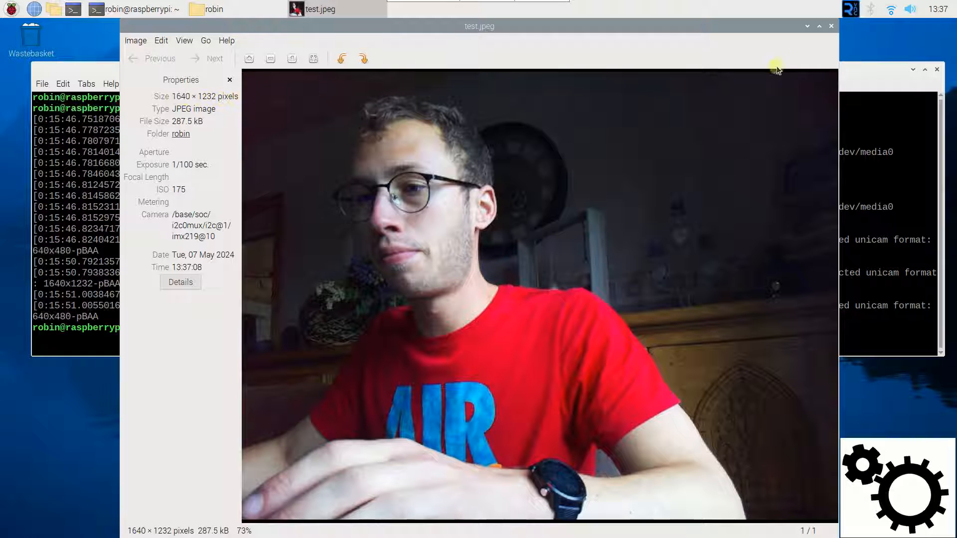
{"action": "left_click", "coordinate": [830, 26]}
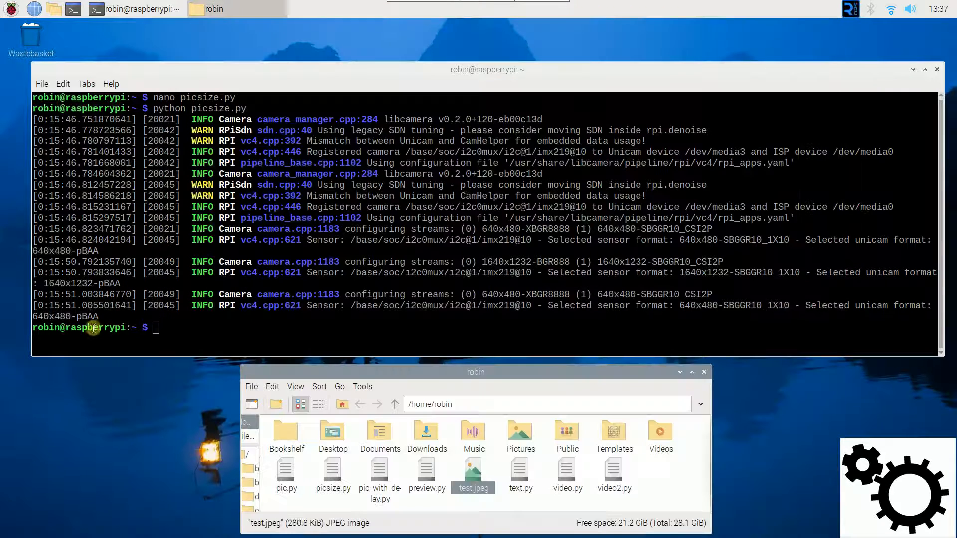
- Change the size tuple to (980,720) with output test2.jpeg and write out picsize.py
{"action": "type", "text": "python picsize.py"}
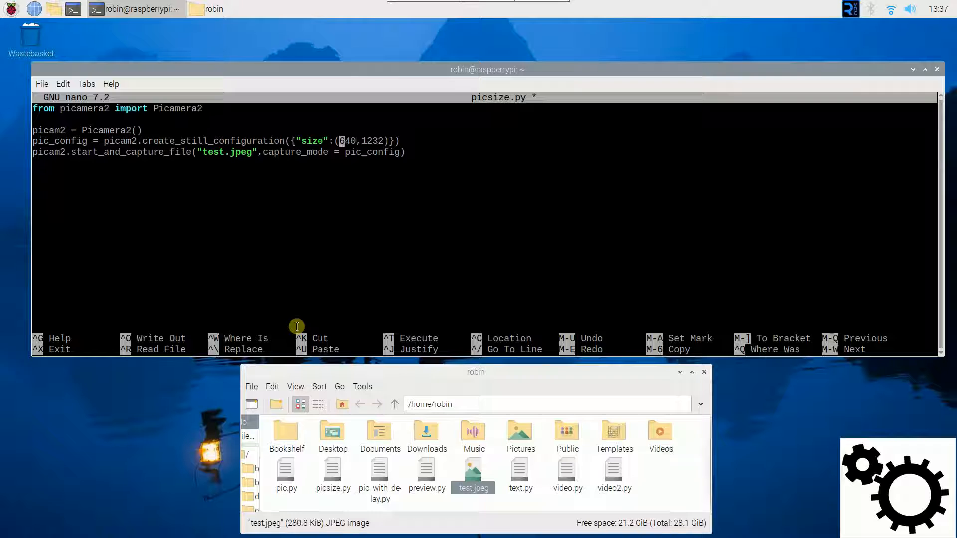
{"action": "type", "text": "982"}
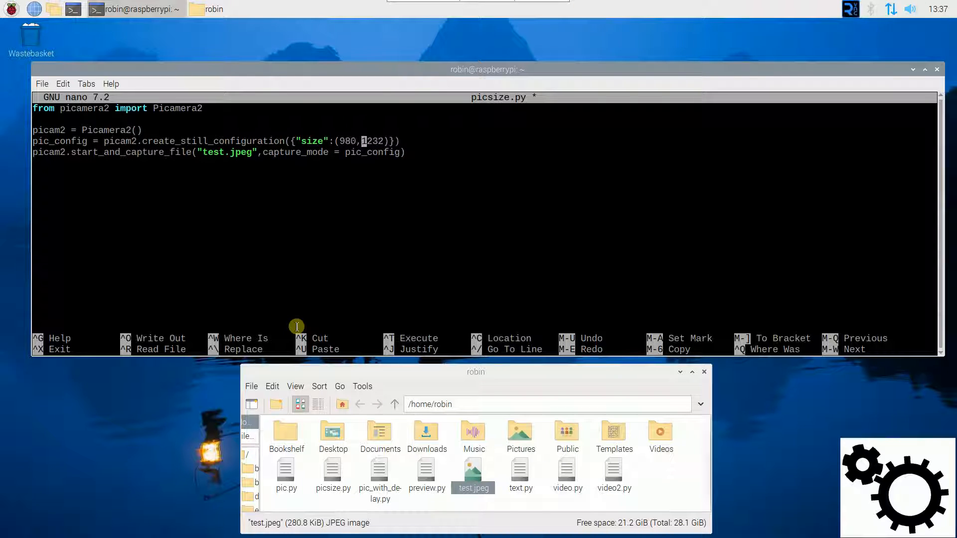
{"action": "type", "text": "720"}
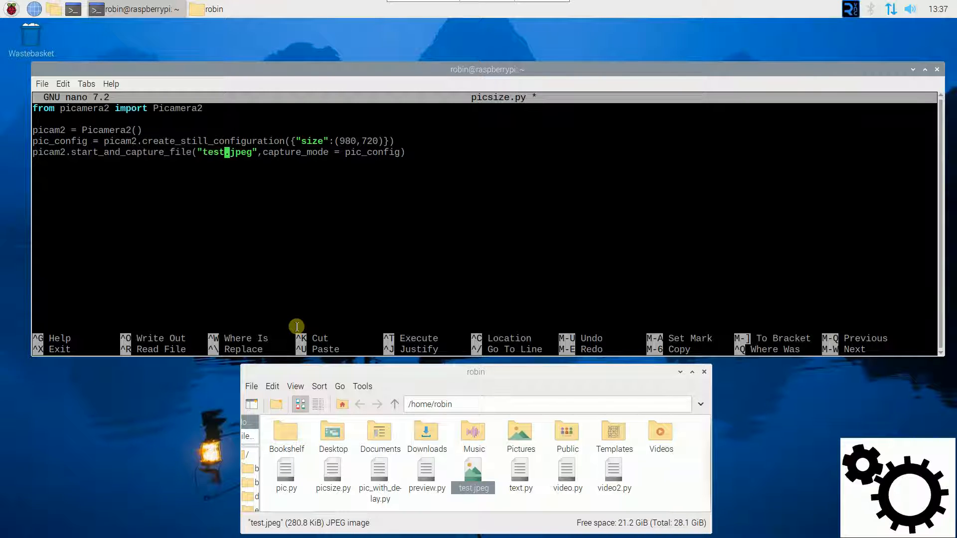
{"action": "key", "text": "ctrl+o"}
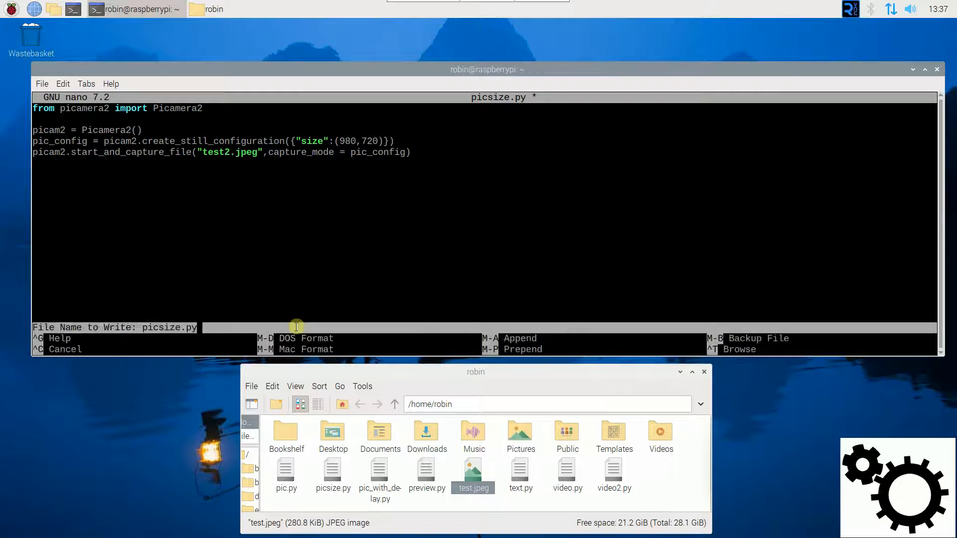
- Confirm the save and rerun python picsize.py to capture test2.jpeg
{"action": "key", "text": "Return"}
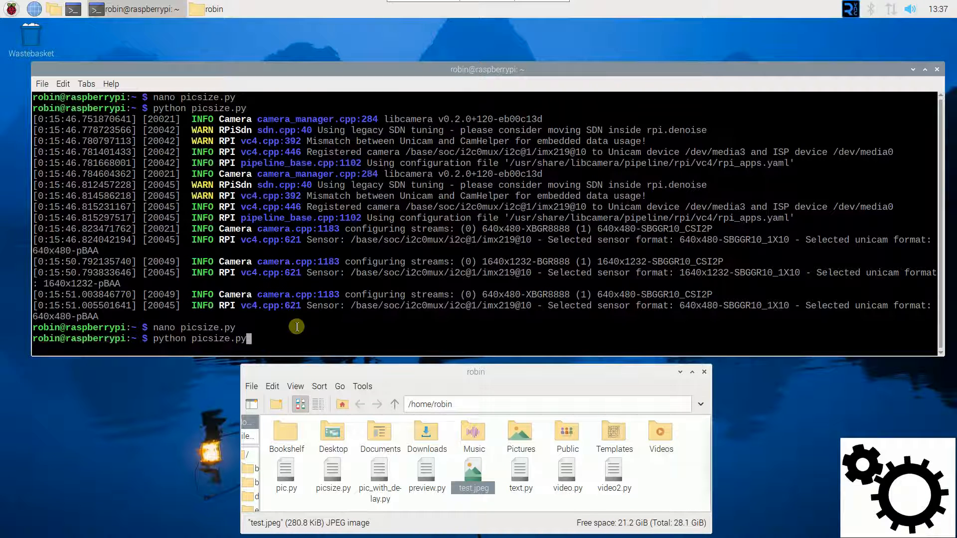
{"action": "key", "text": "Return"}
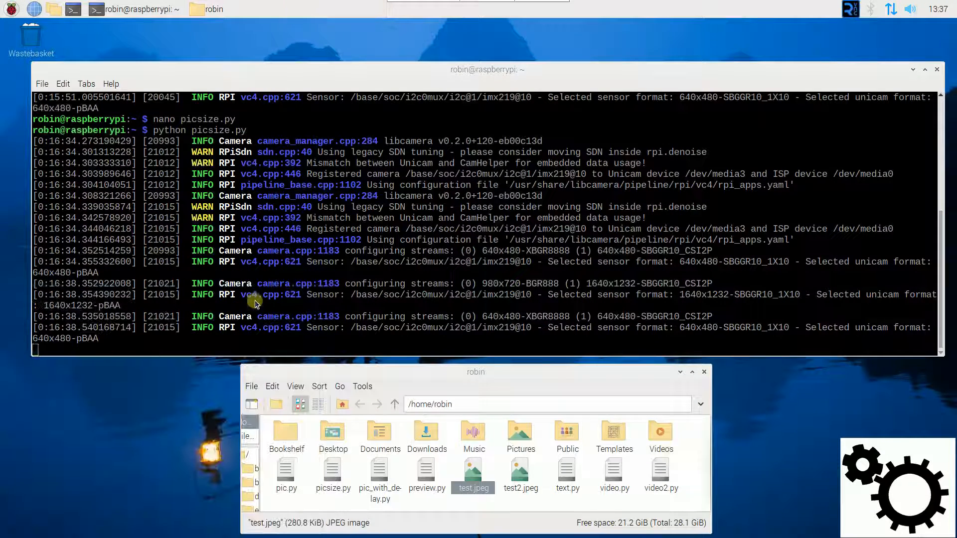
- View test2.jpeg in the image viewer, confirming it is 980×720, then close it
{"action": "left_click", "coordinate": [520, 472]}
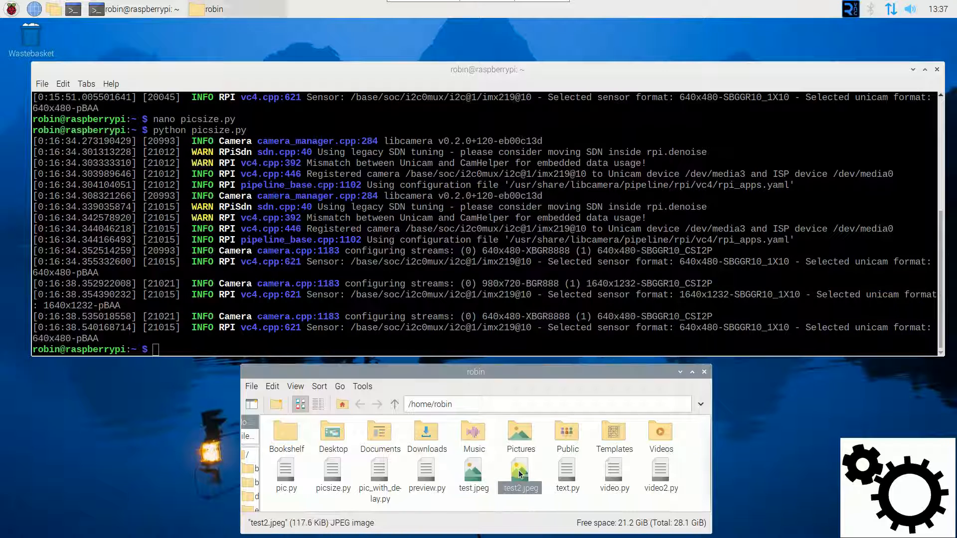
{"action": "double_click", "coordinate": [519, 470]}
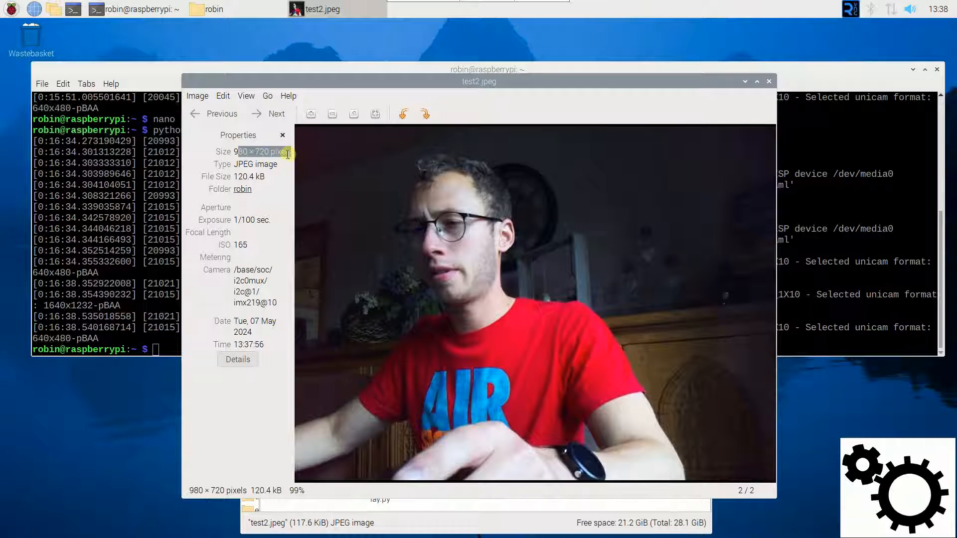
{"action": "left_click", "coordinate": [767, 81]}
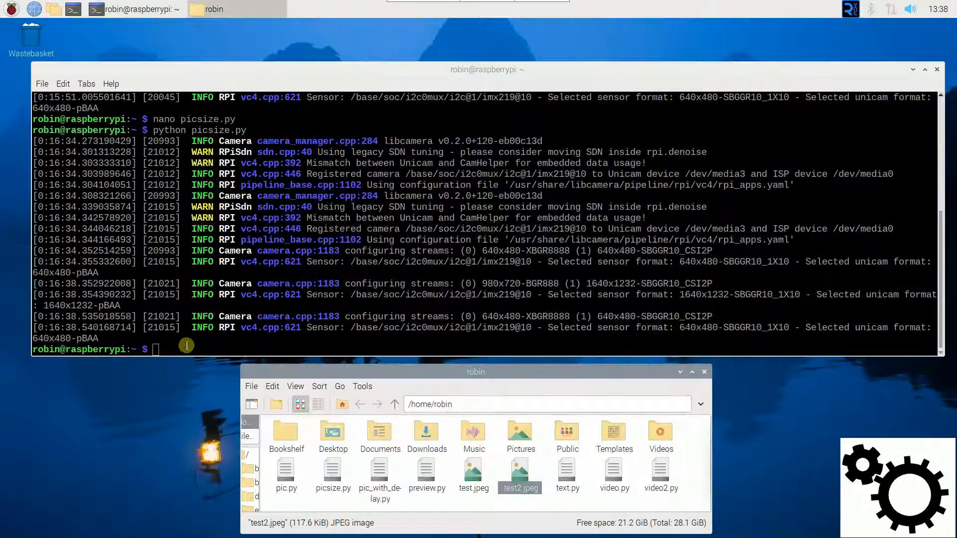
- Remove the capture_mode argument in nano, rerun the script and view the 3280×2464 test2.jpeg
{"action": "type", "text": "nano picsize.py"}
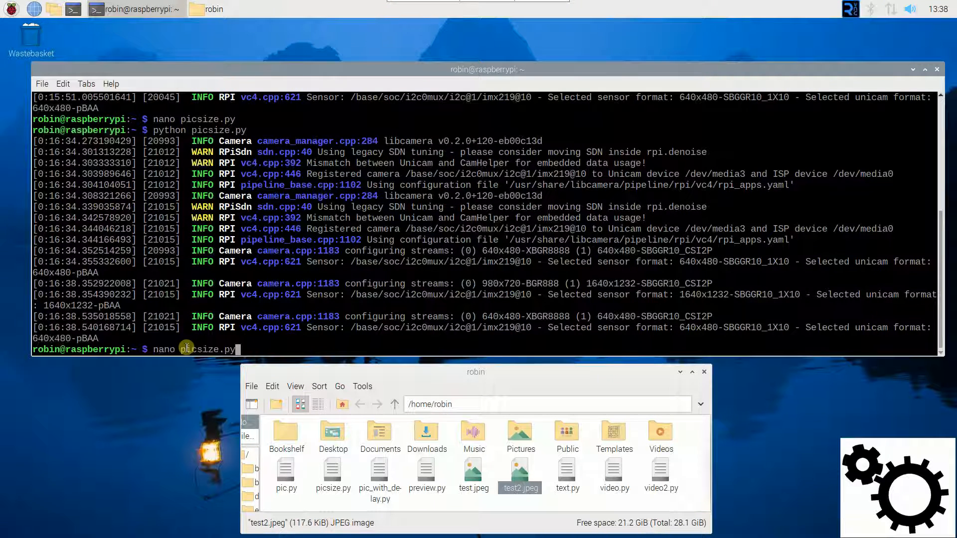
{"action": "key", "text": "Return"}
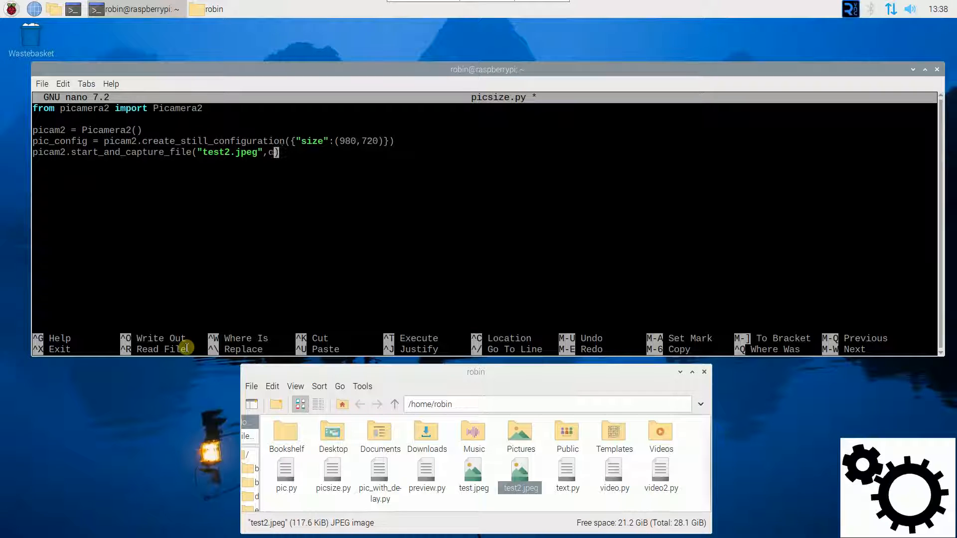
{"action": "key", "text": "ctrl+x"}
{"action": "type", "text": "python picsize.py"}
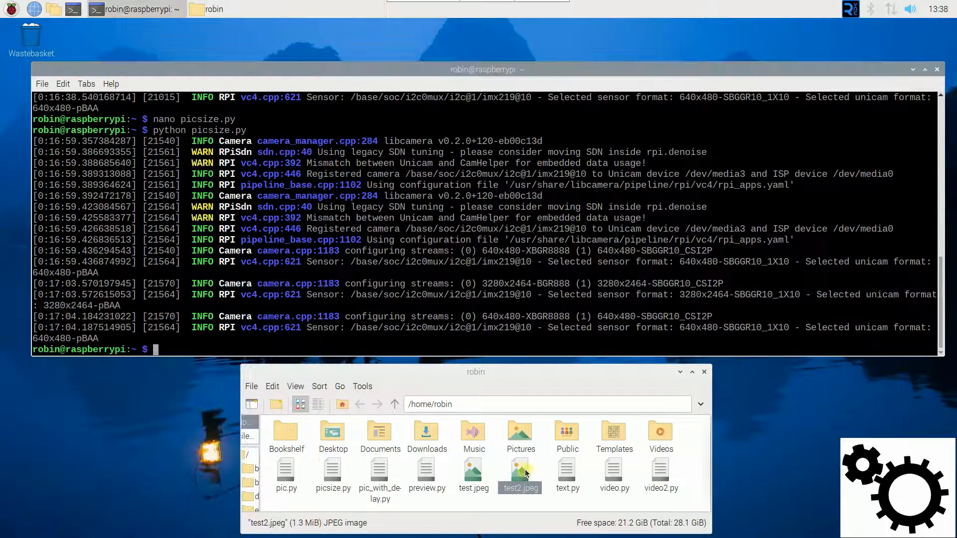
{"action": "double_click", "coordinate": [519, 473]}
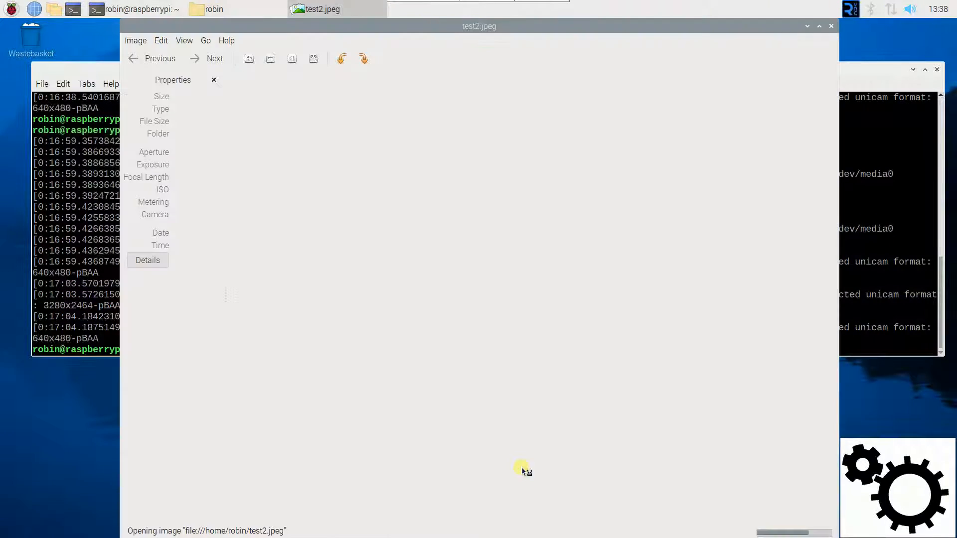